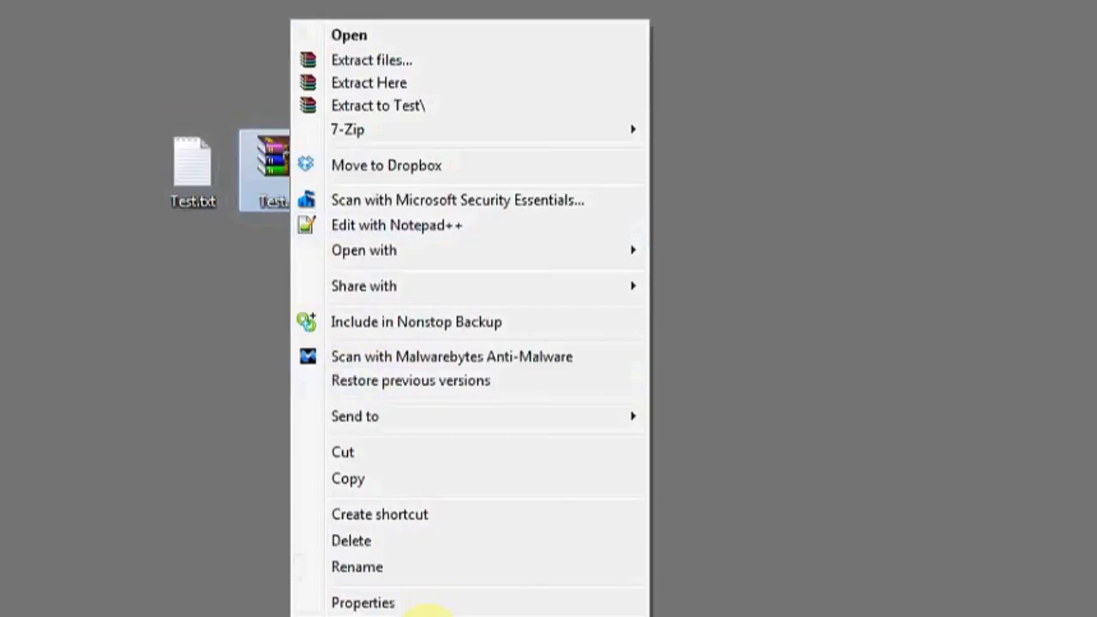
Bring up the context menu of Test.txt on the desktop.
left_click(361, 603)
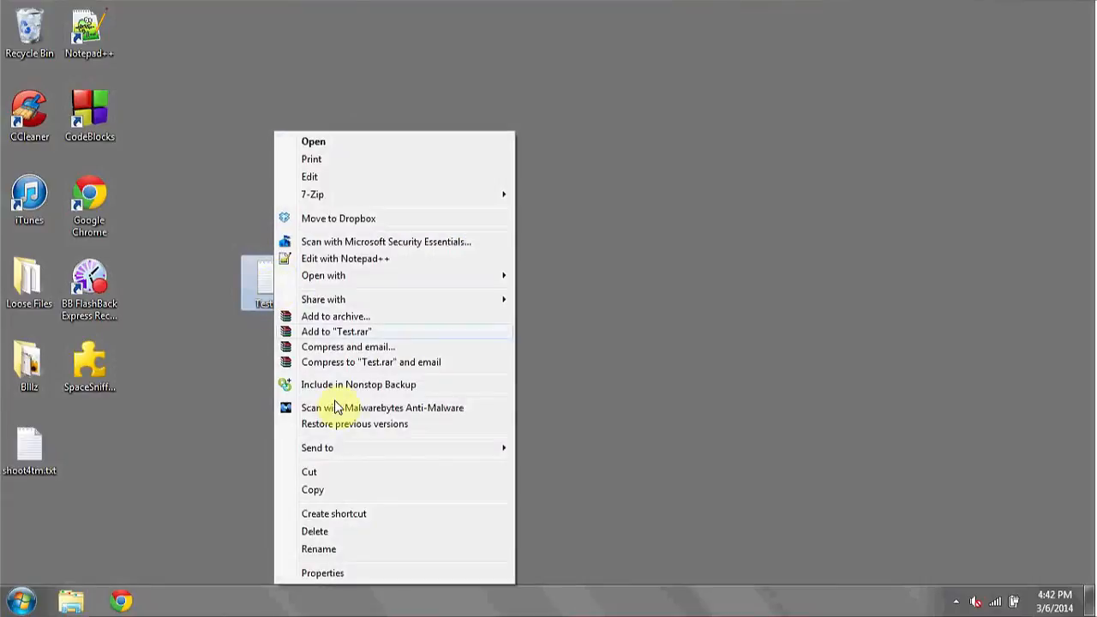
Send Test.txt to a Compressed (zipped) folder, creating Test.zip on the desktop.
left_click(319, 447)
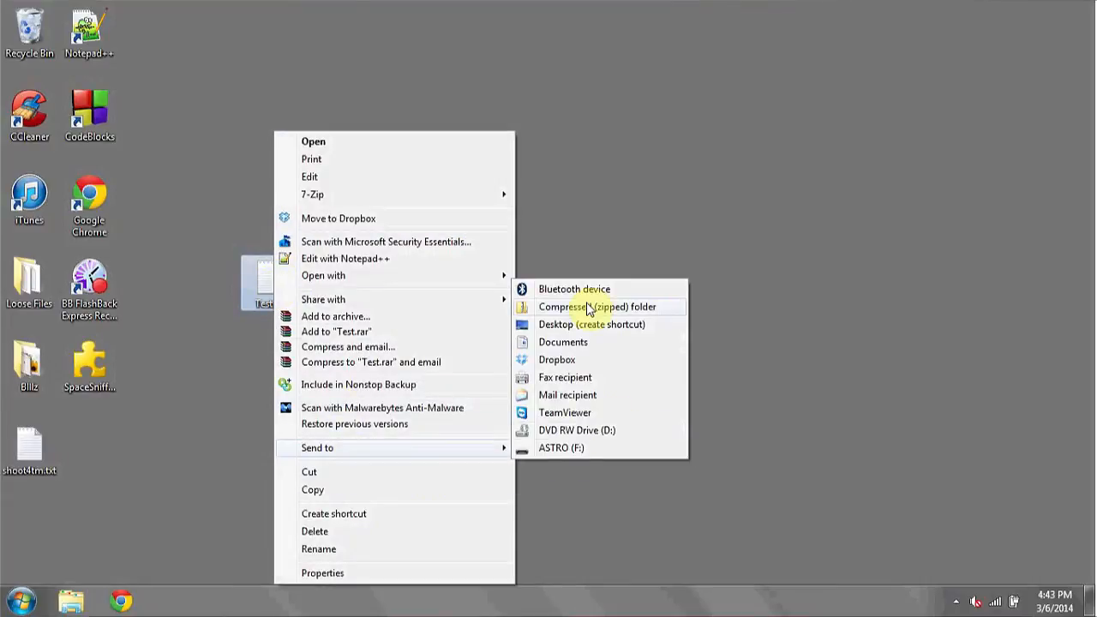
left_click(596, 307)
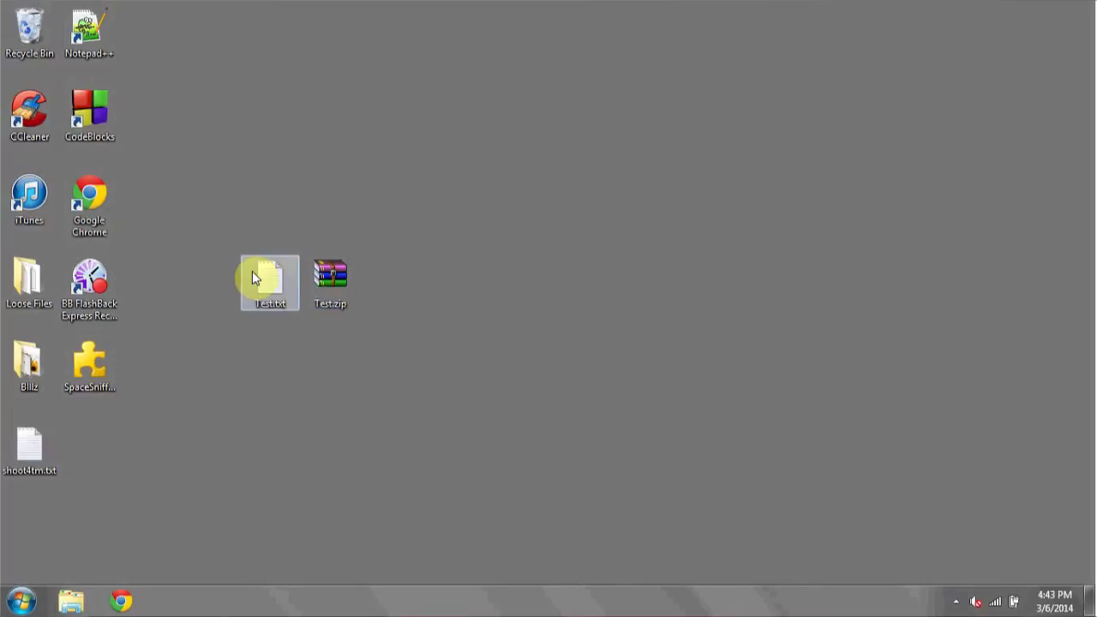
right_click(260, 278)
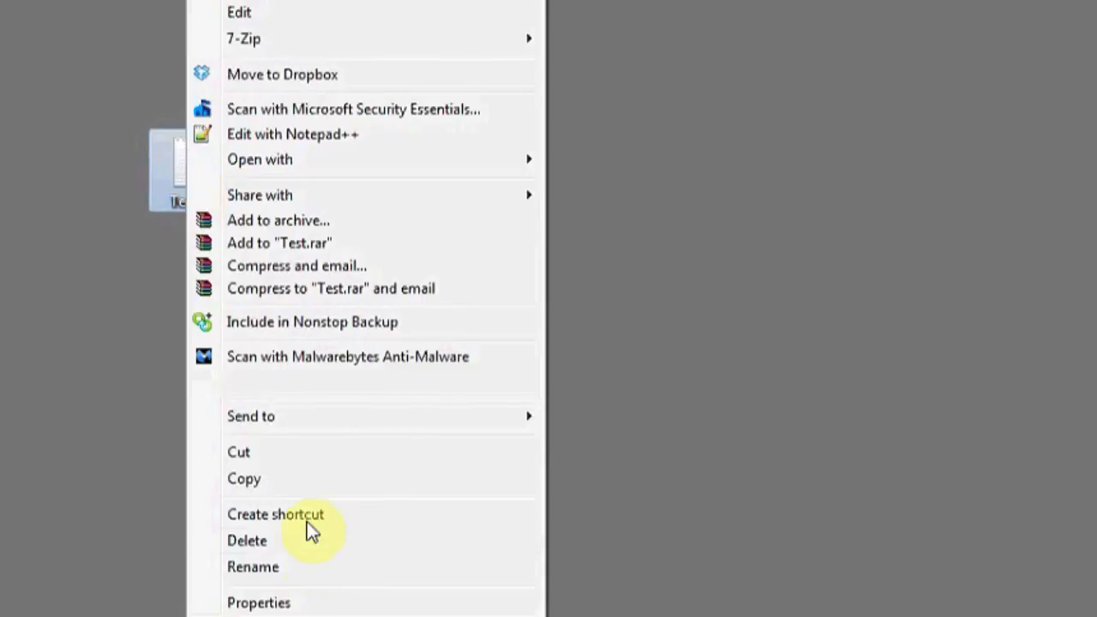
left_click(257, 603)
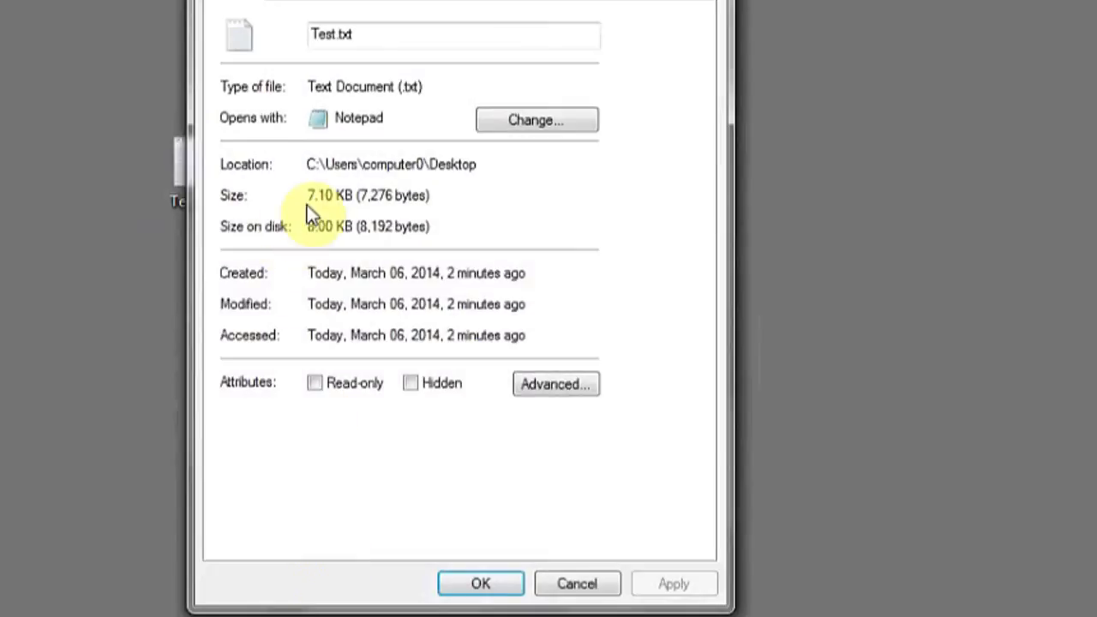
mouse_move(319, 240)
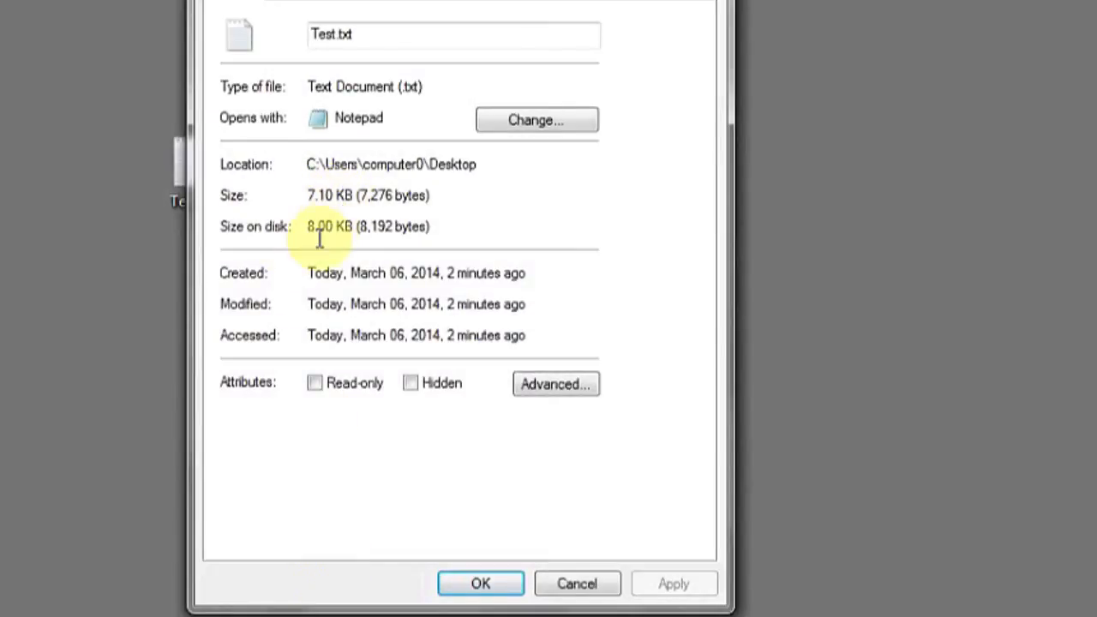
mouse_move(346, 238)
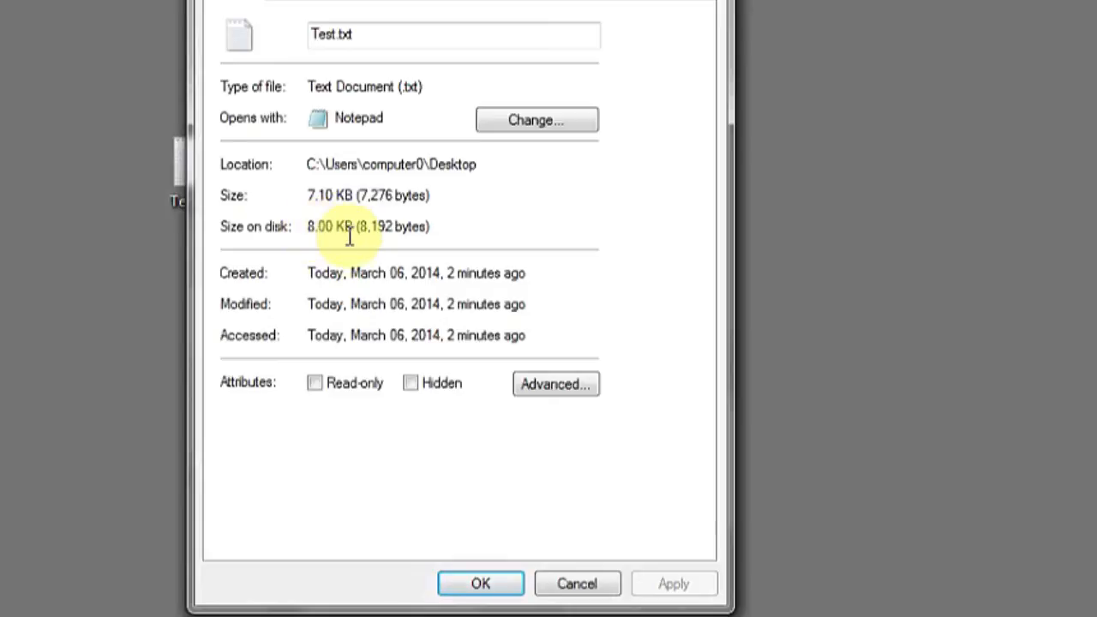
mouse_move(360, 258)
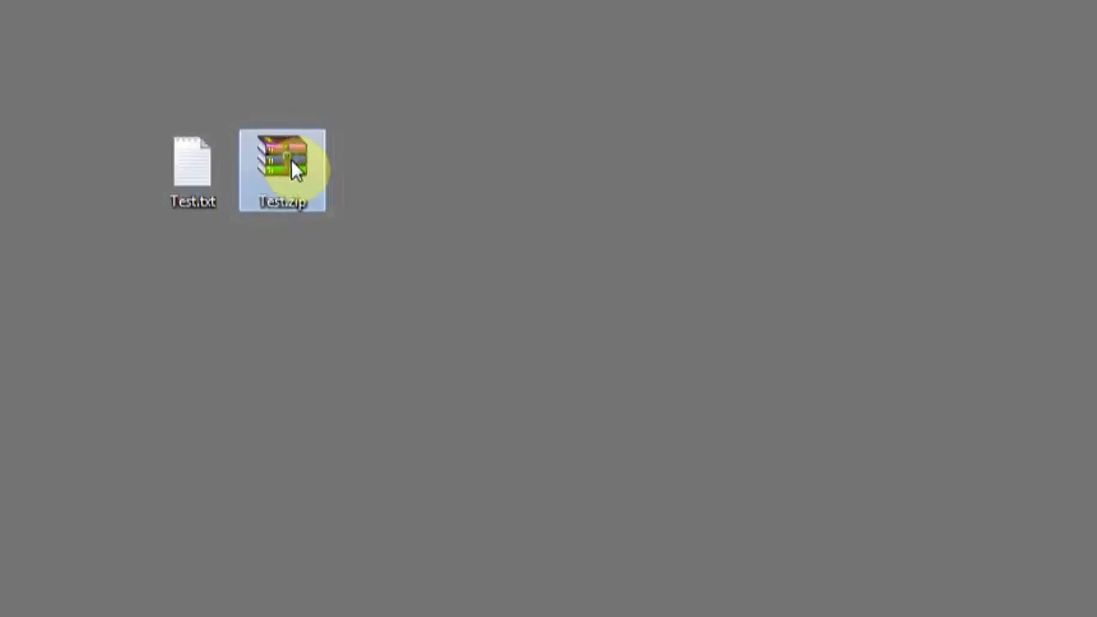
Show Test.zip's Properties and highlight its 176-byte size against the original 7.10 KB.
right_click(281, 163)
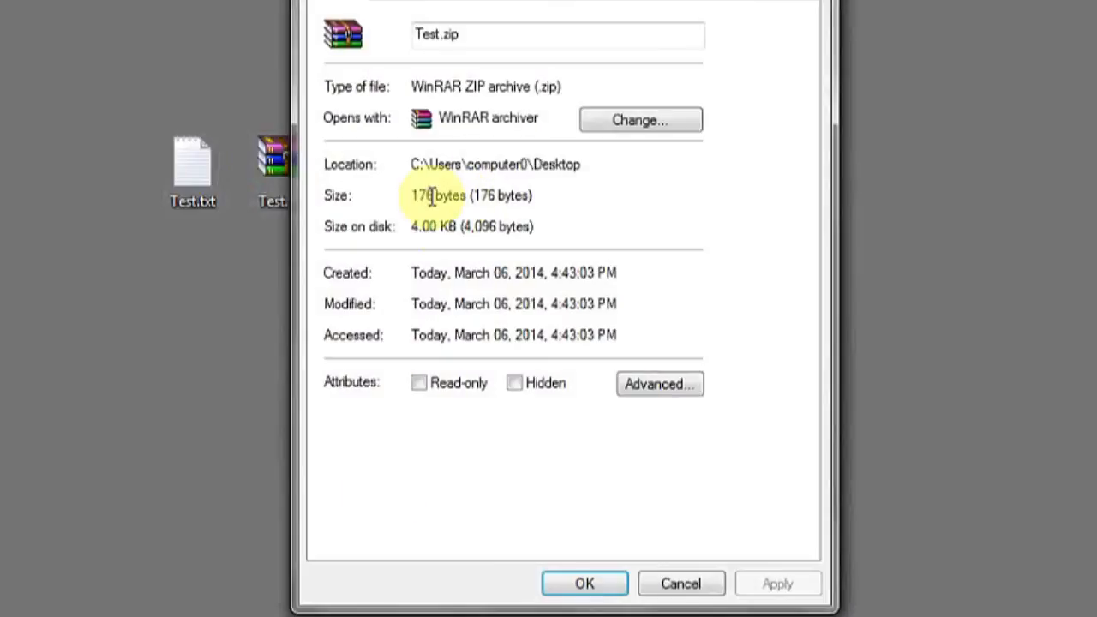
double_click(437, 195)
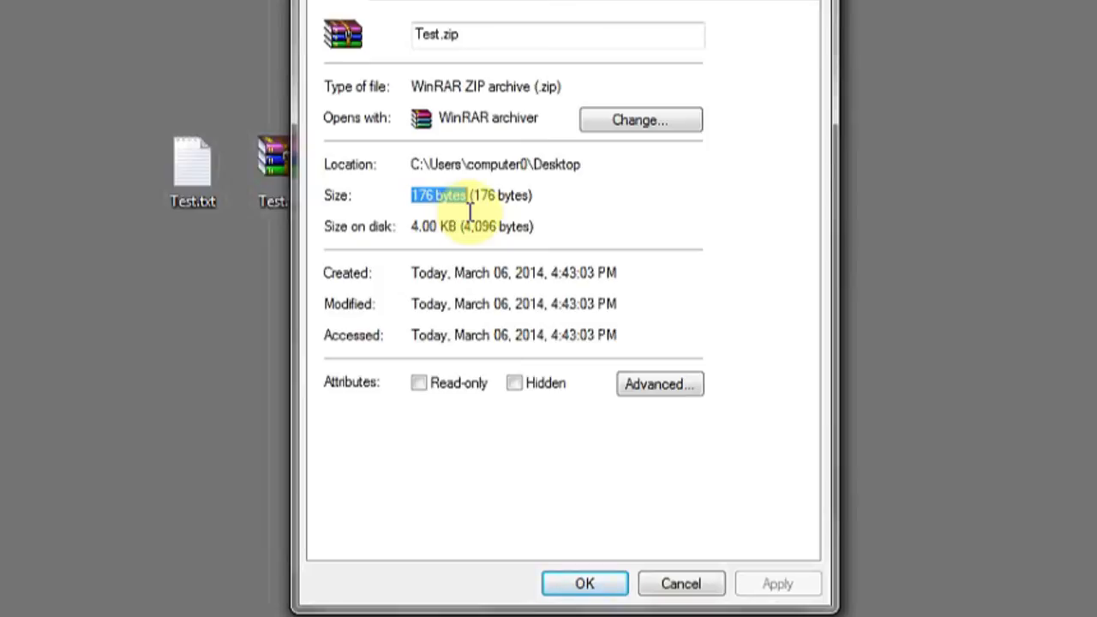
mouse_move(445, 226)
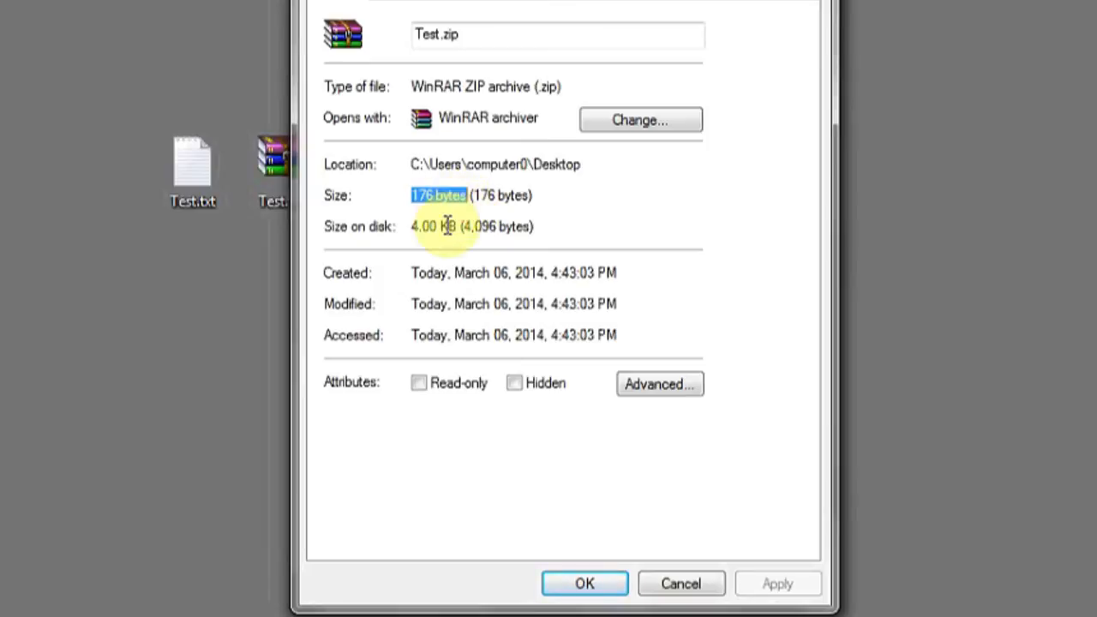